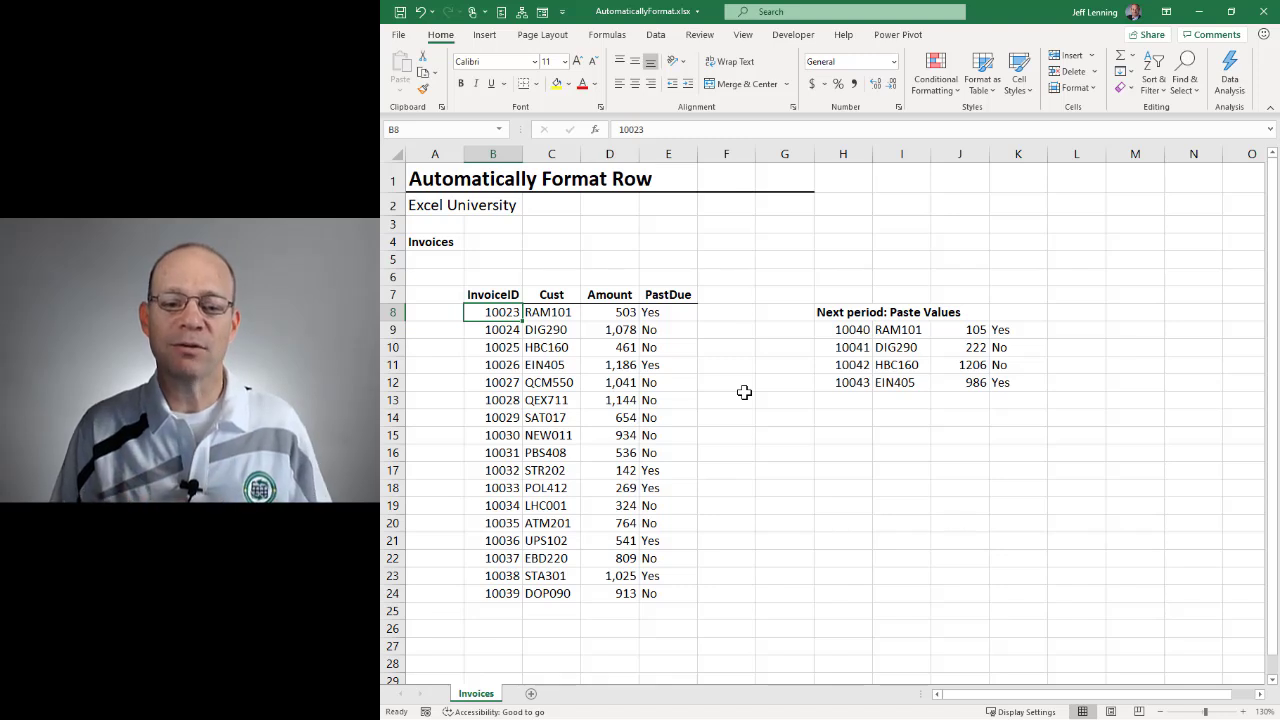
pyautogui.moveTo(776, 279)
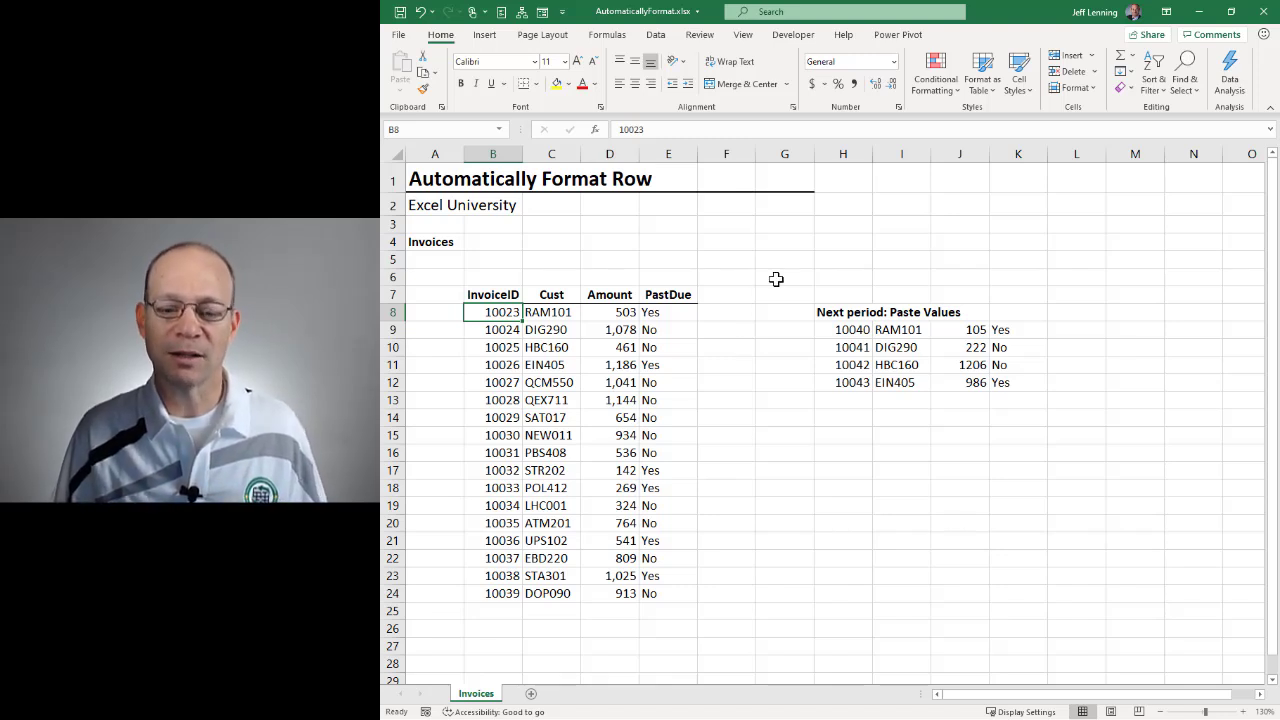
# - Select invoice columns B through E, then briefly select the empty block G15:K24
pyautogui.click(934, 72)
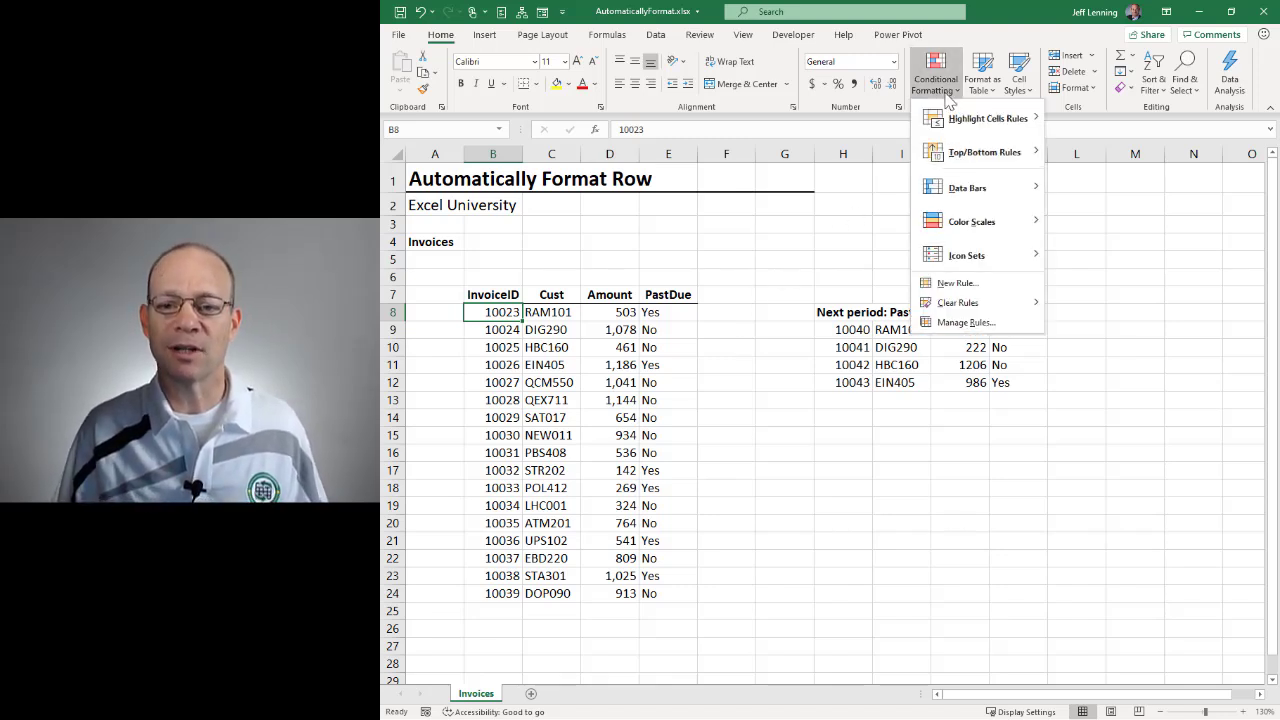
pyautogui.click(935, 74)
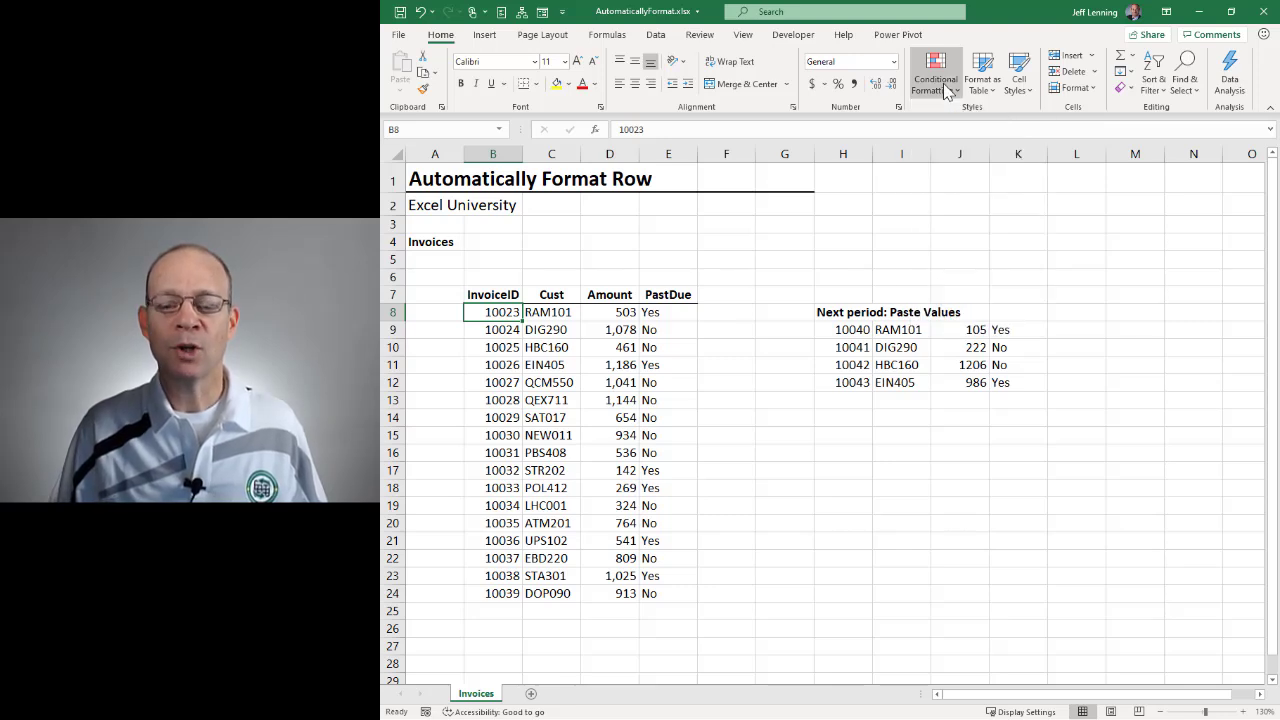
pyautogui.moveTo(935, 75)
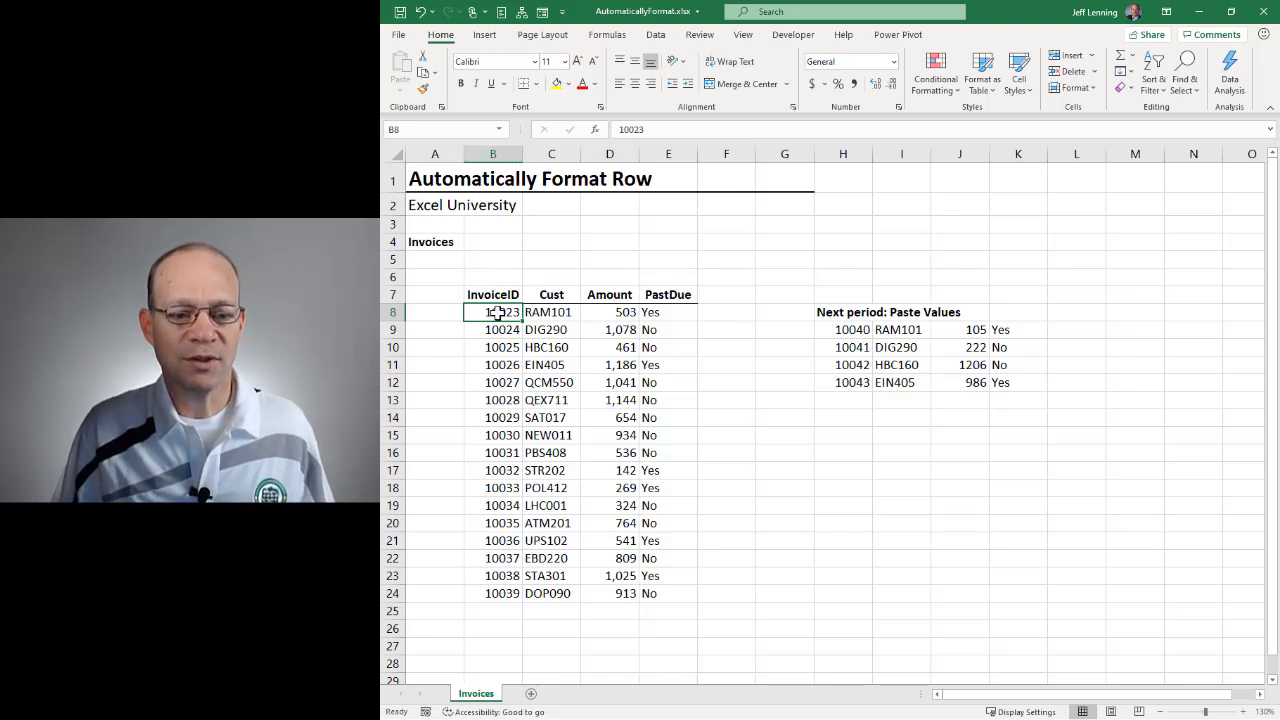
pyautogui.moveTo(493, 312); pyautogui.dragTo(667, 593)
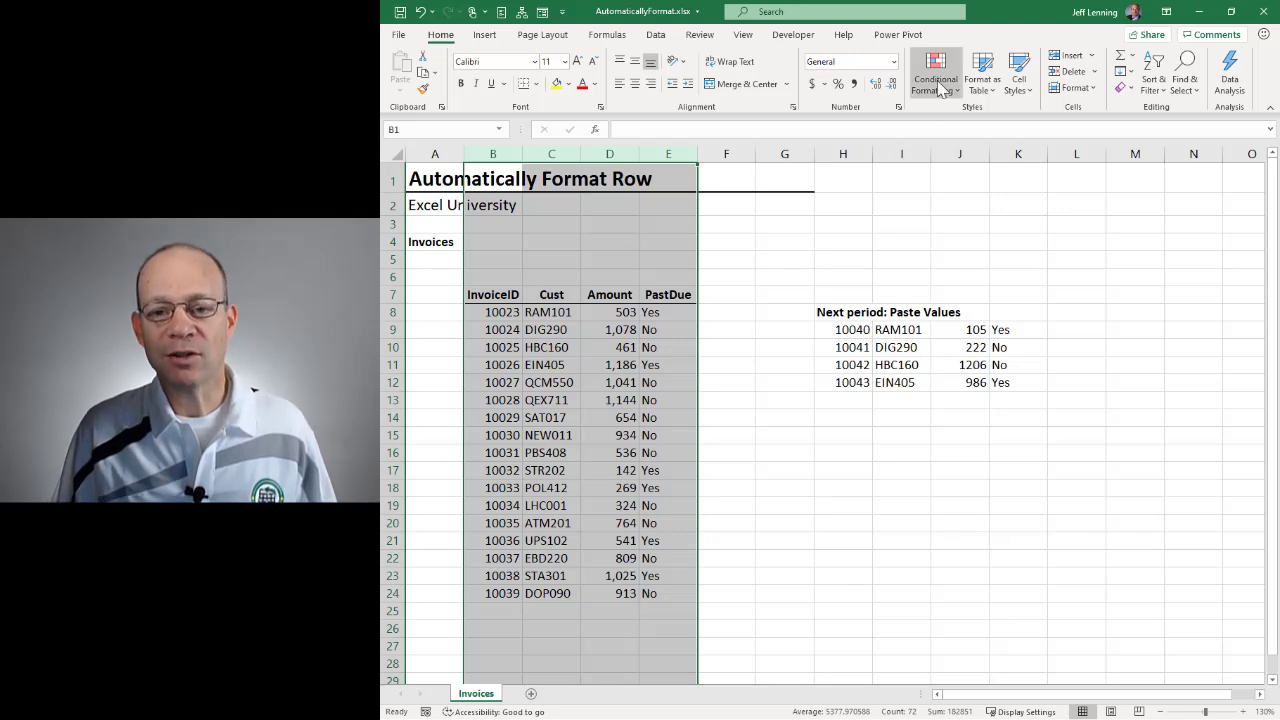
pyautogui.click(935, 75)
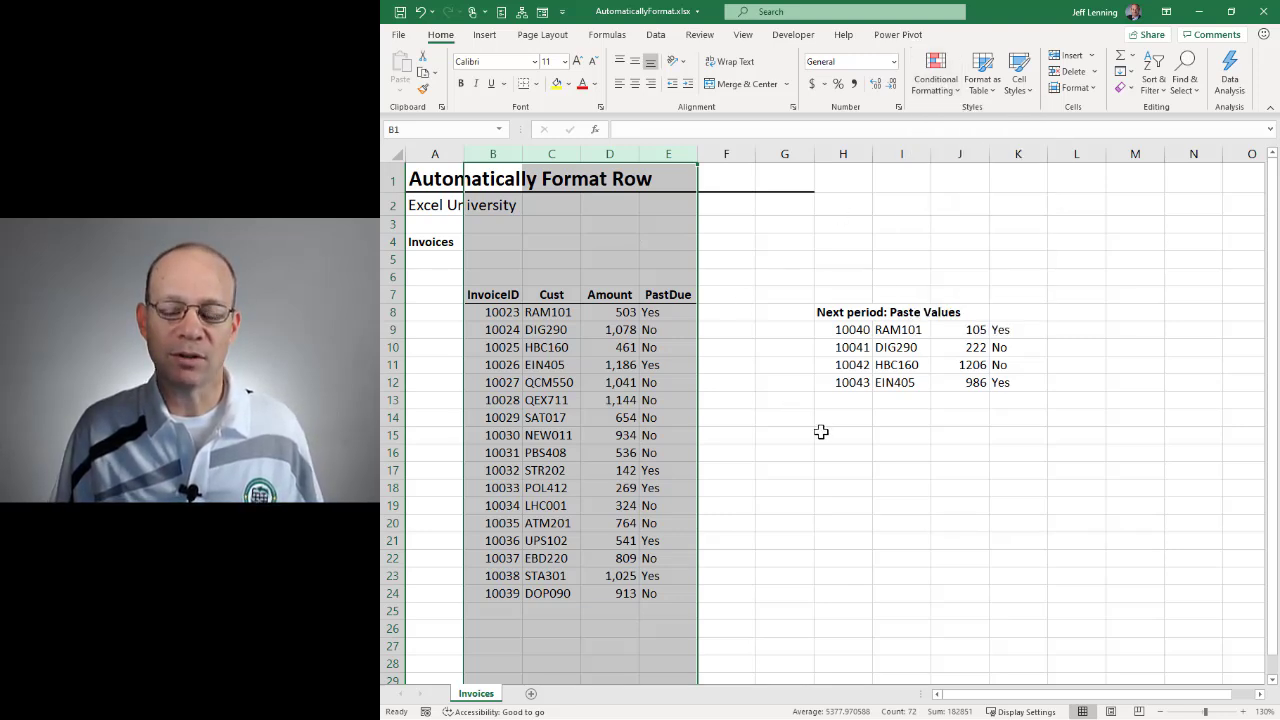
pyautogui.click(843, 435)
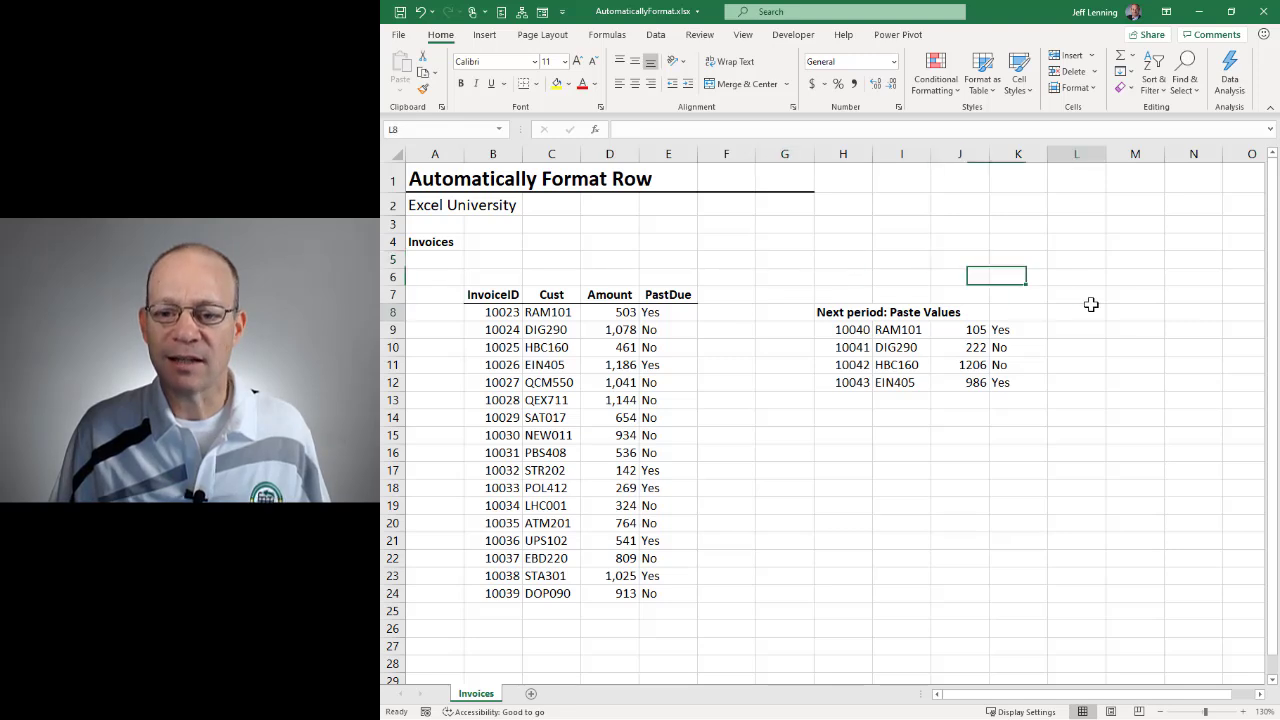
pyautogui.moveTo(785, 435); pyautogui.dragTo(1018, 593)
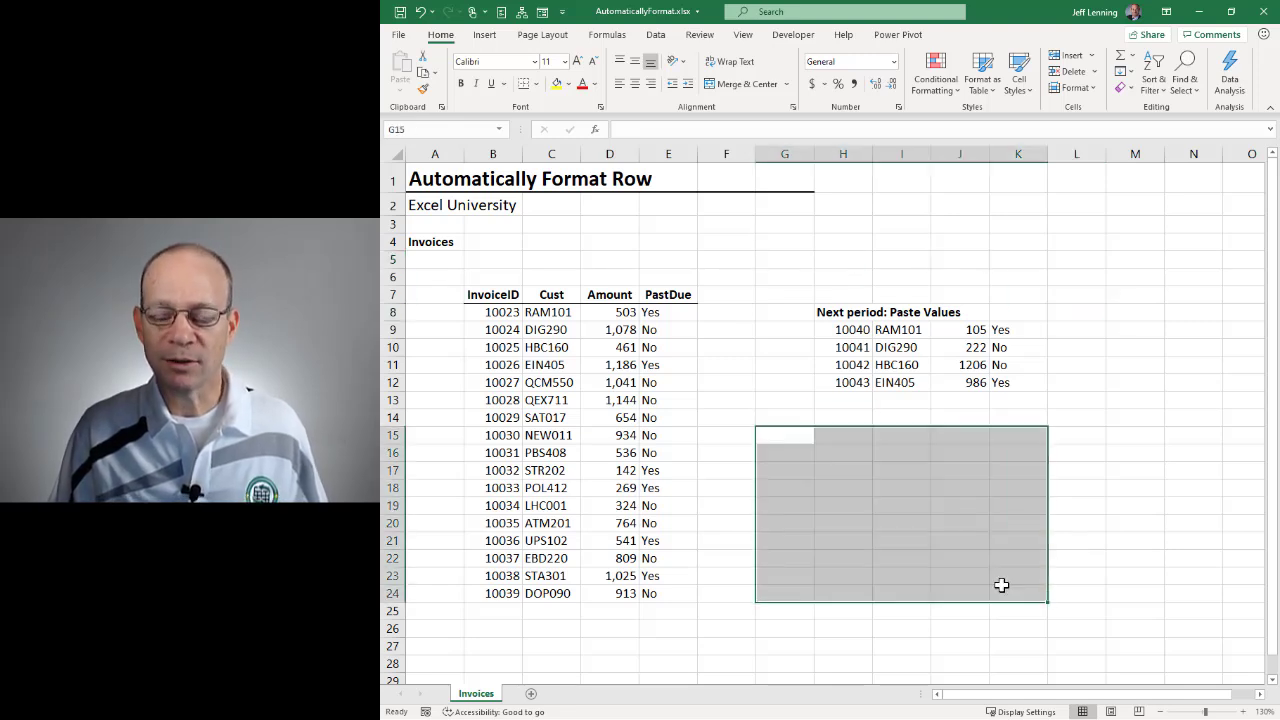
pyautogui.moveTo(784, 462)
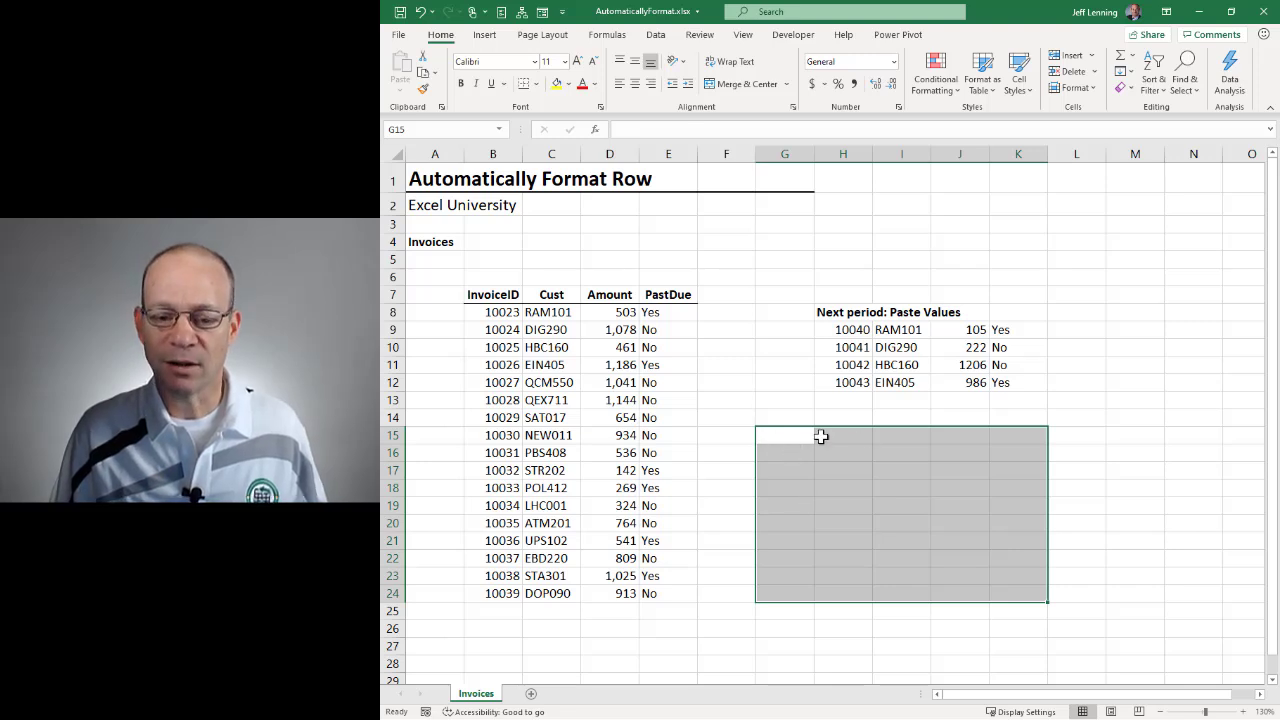
pyautogui.moveTo(788, 481)
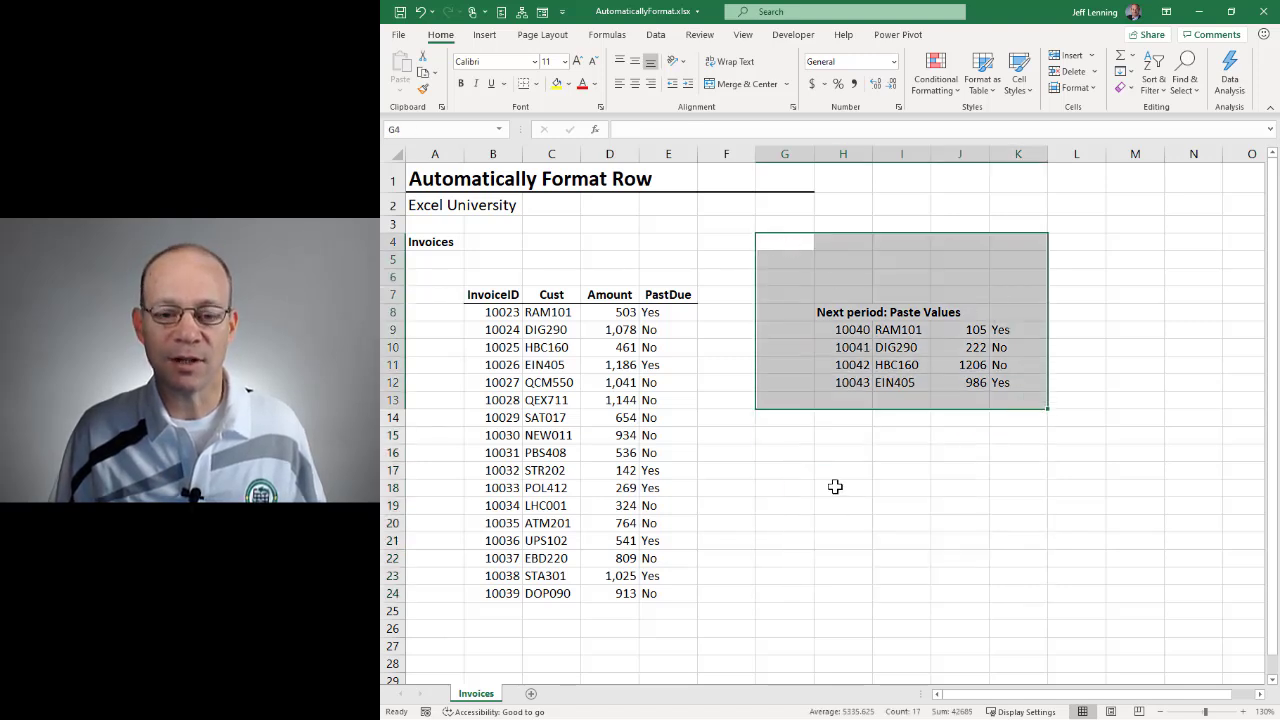
pyautogui.moveTo(793, 262)
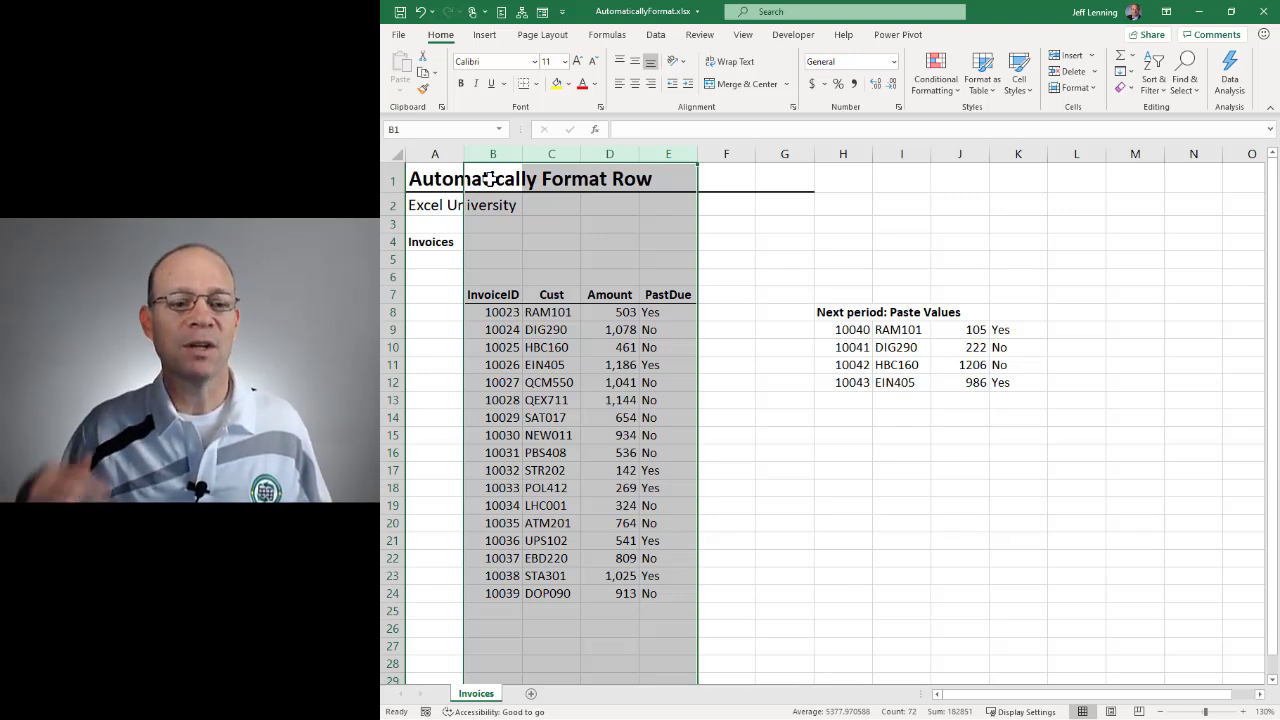
pyautogui.moveTo(828, 190)
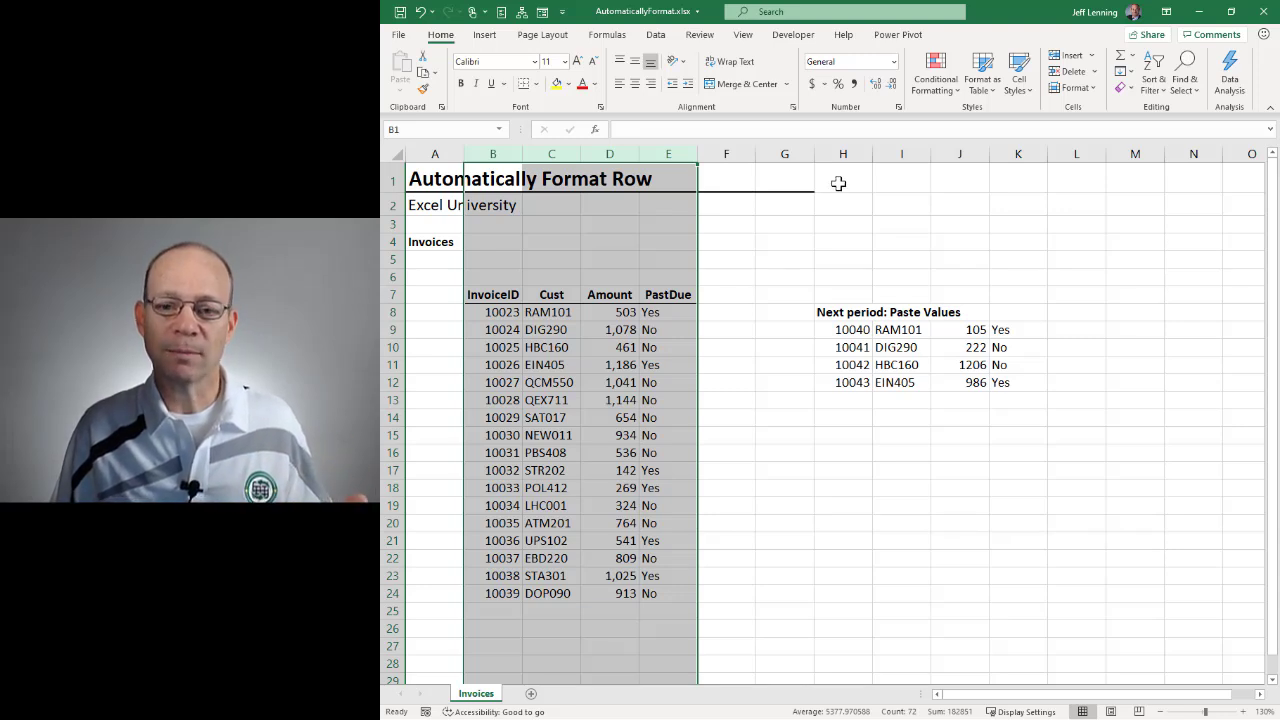
# - Open Conditional Formatting > New Rule for the selected invoice columns
pyautogui.click(934, 74)
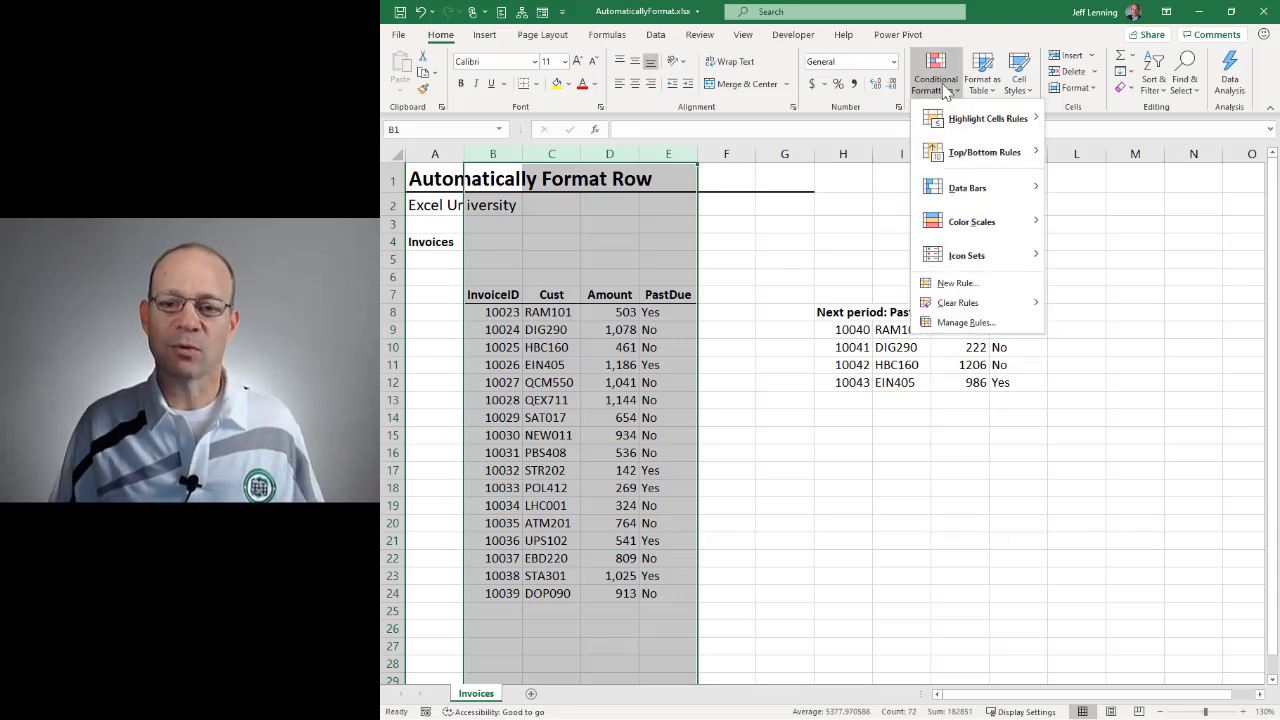
pyautogui.moveTo(957, 282)
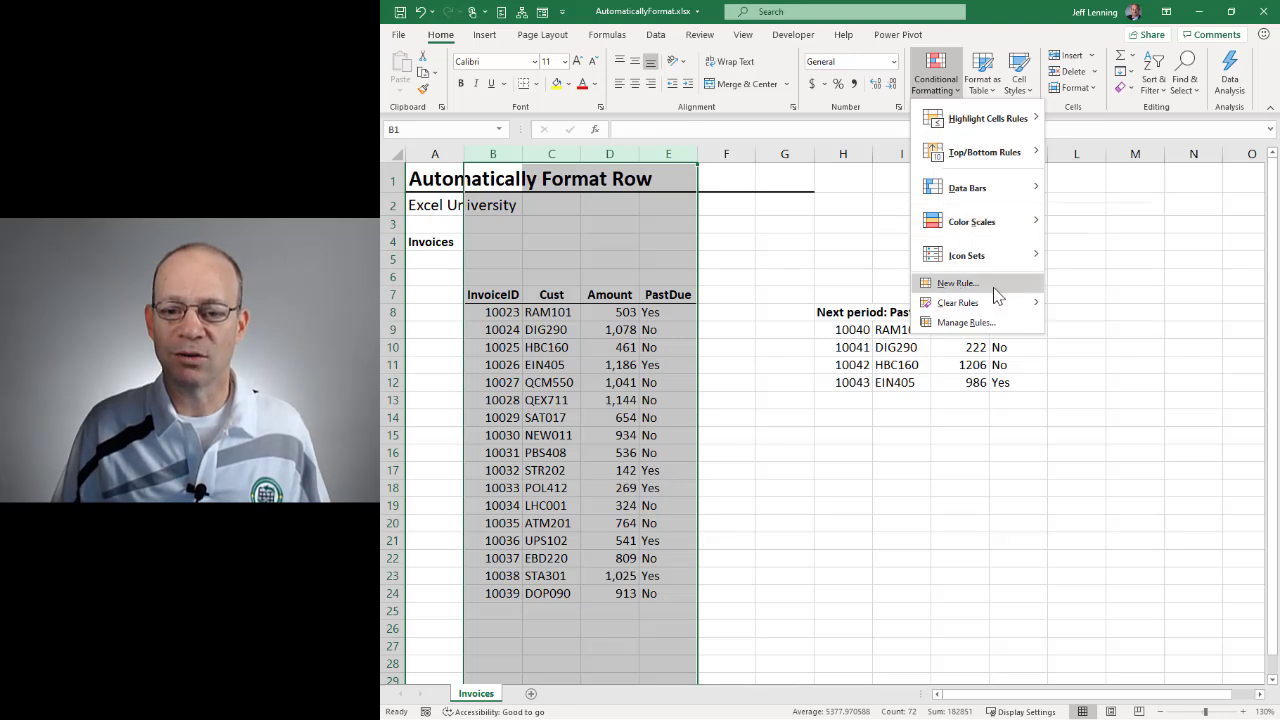
pyautogui.click(956, 282)
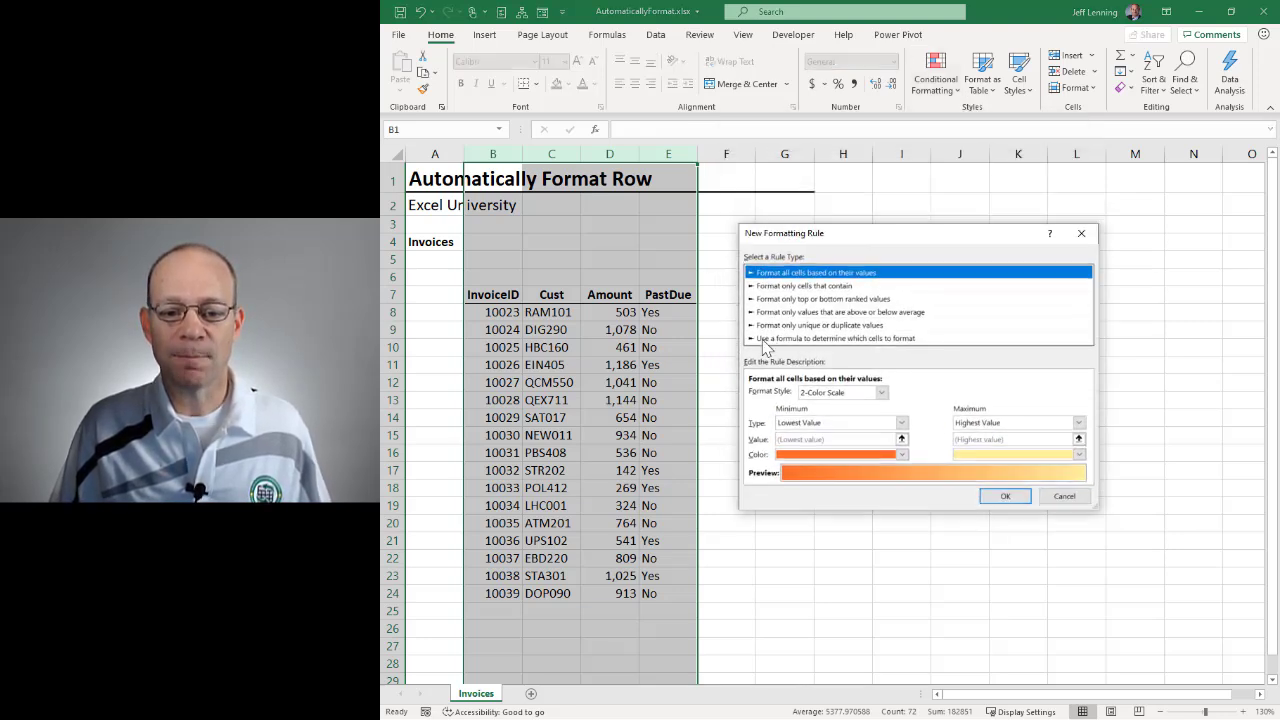
# - Choose the formula-based rule type and enter the condition =$E1="Yes"
pyautogui.click(835, 338)
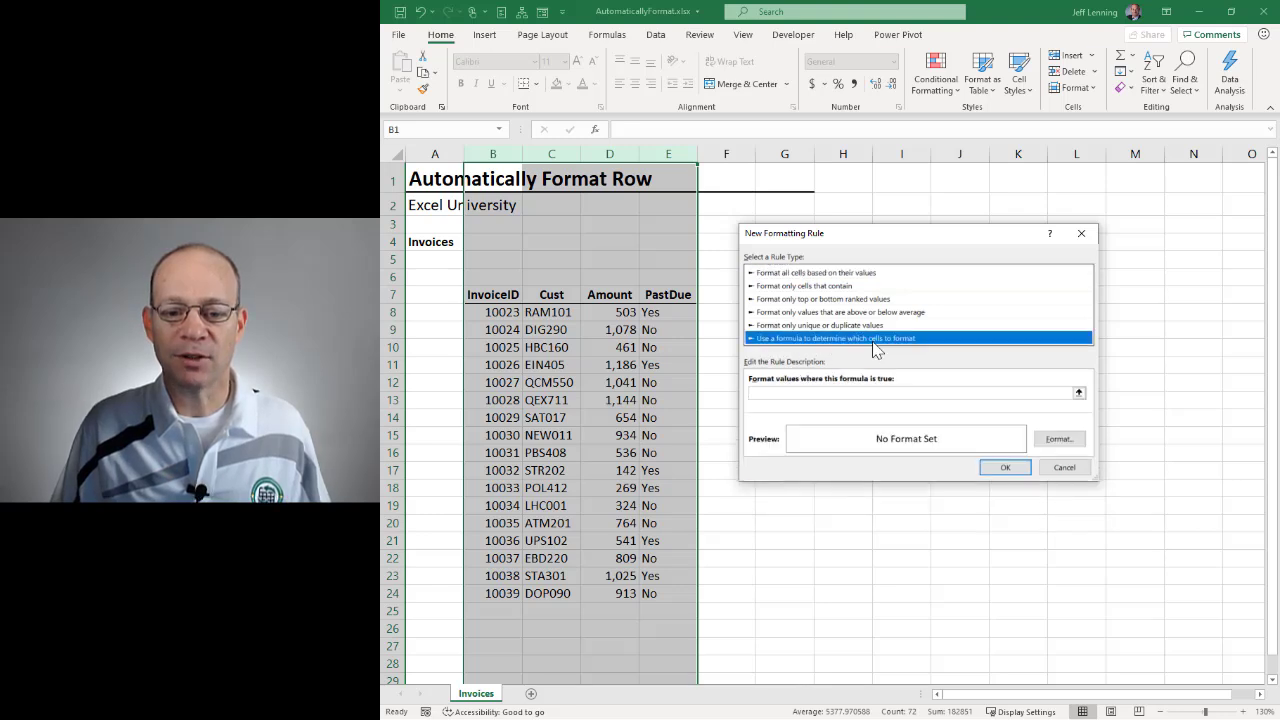
pyautogui.moveTo(930, 347)
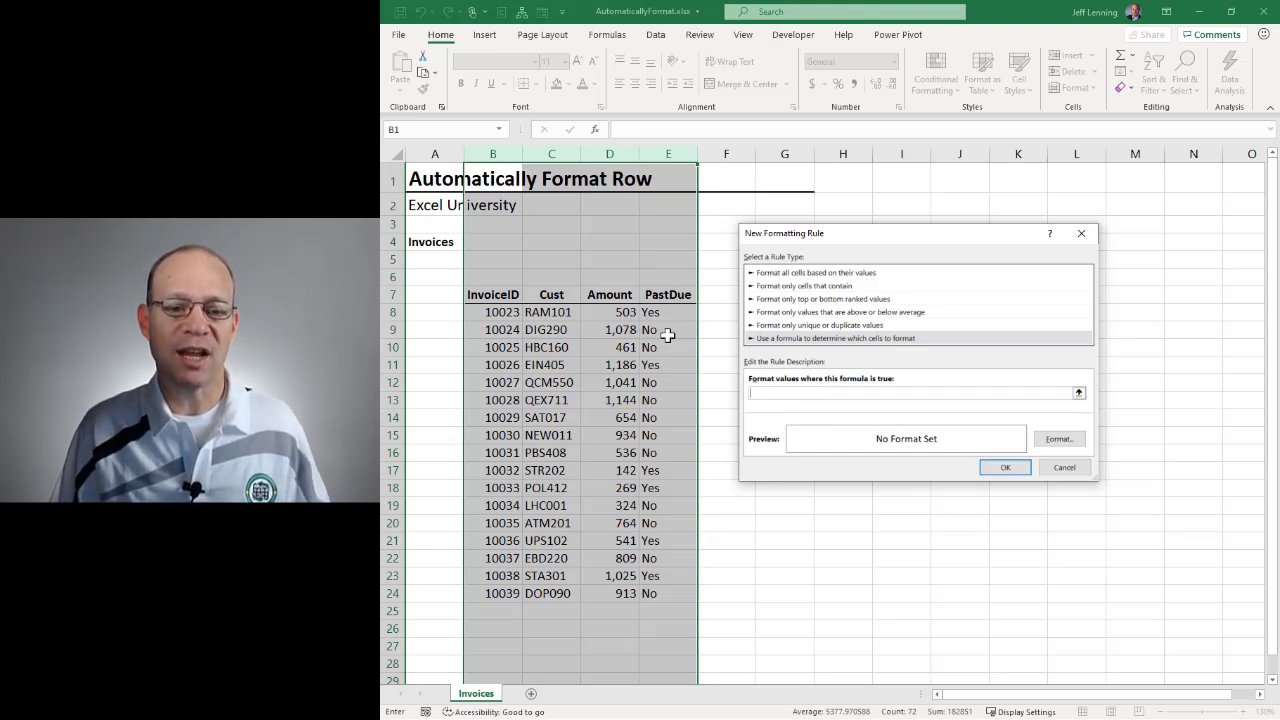
pyautogui.moveTo(730, 374)
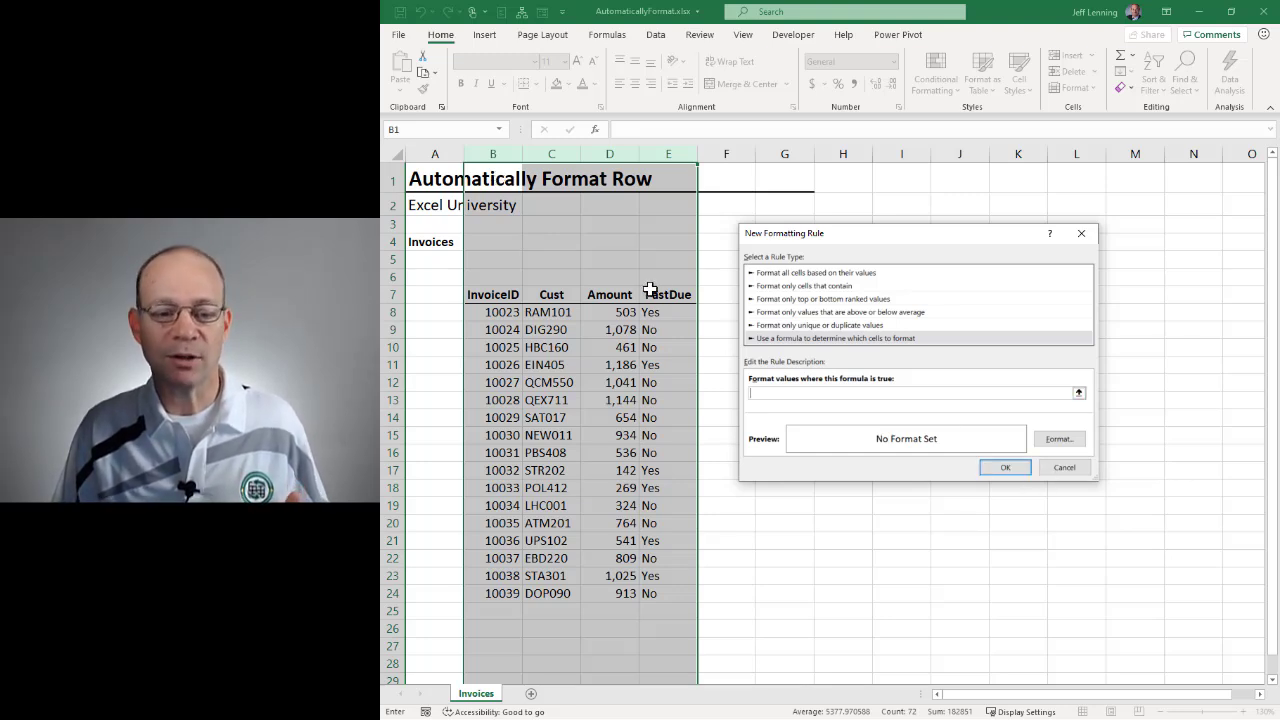
pyautogui.moveTo(481, 171)
pyautogui.write('=')
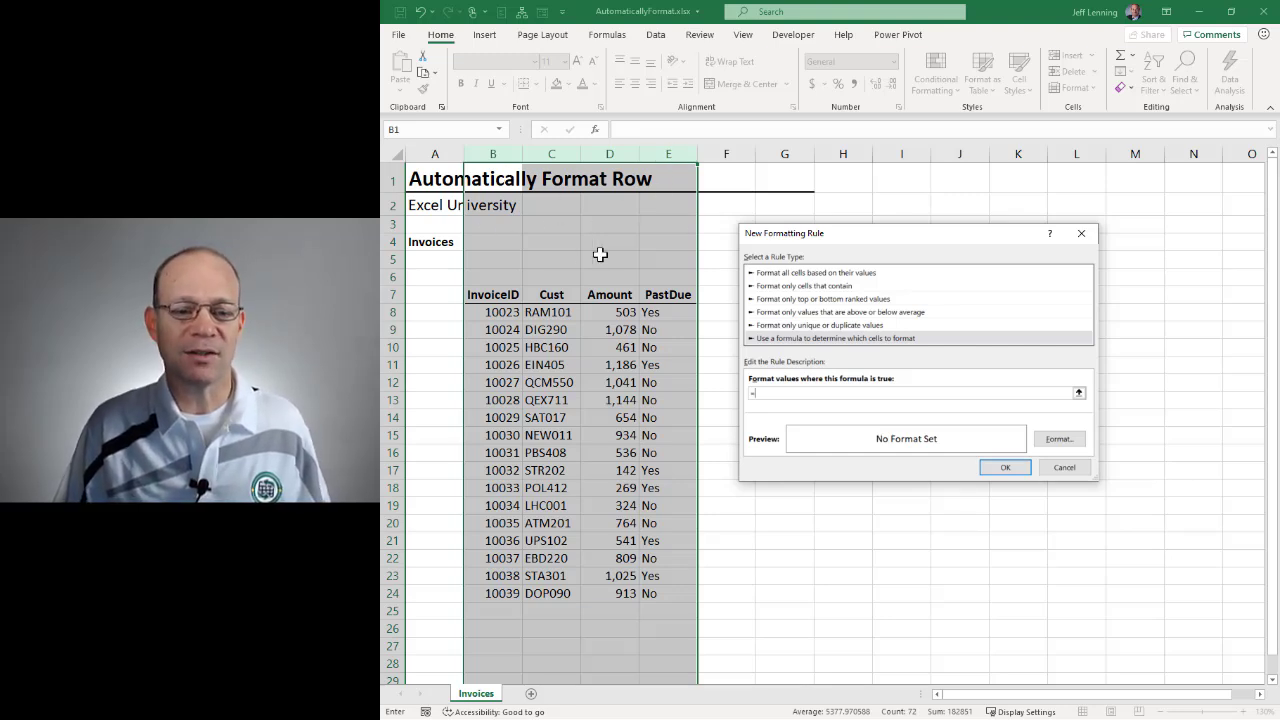
pyautogui.moveTo(672, 246)
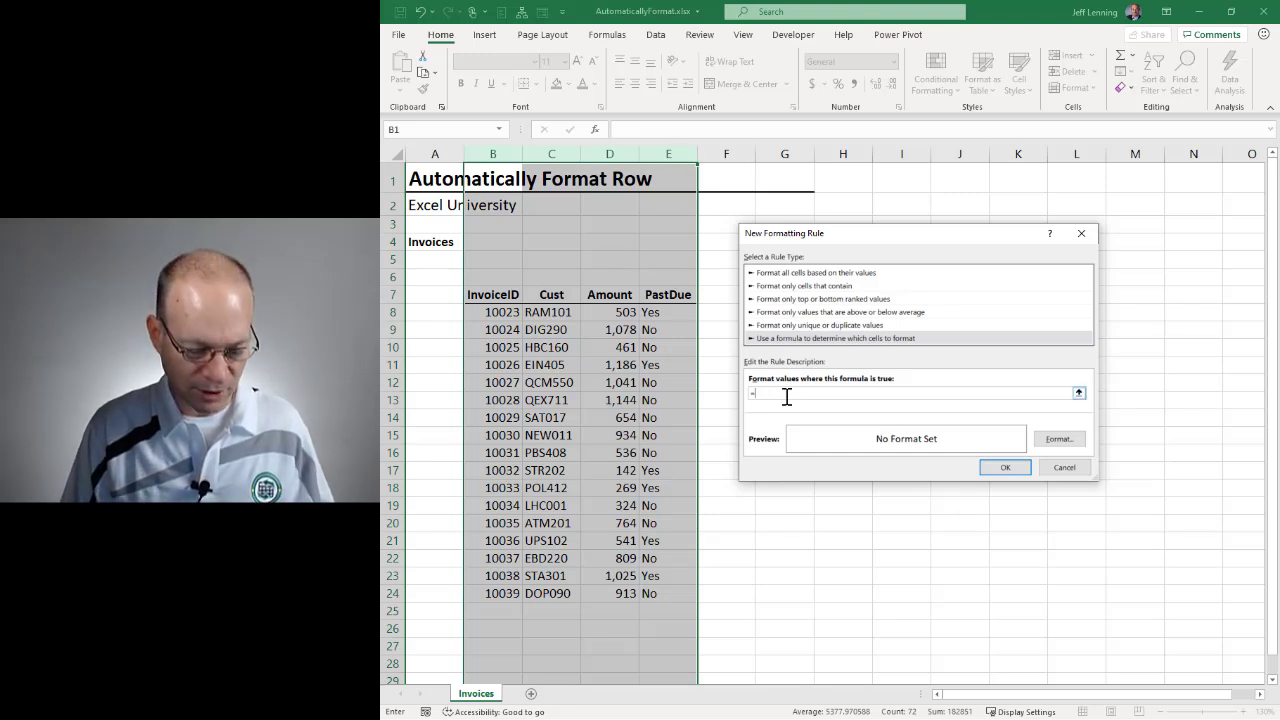
pyautogui.write('$E1')
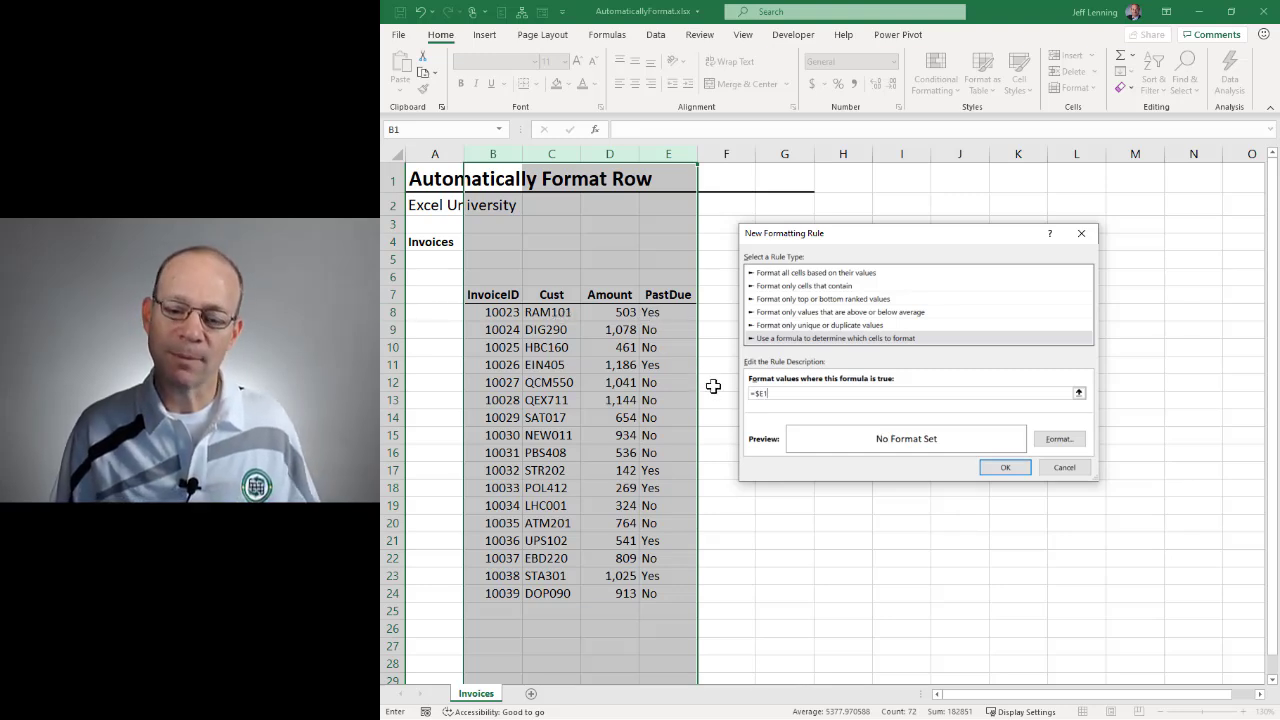
pyautogui.moveTo(633, 238)
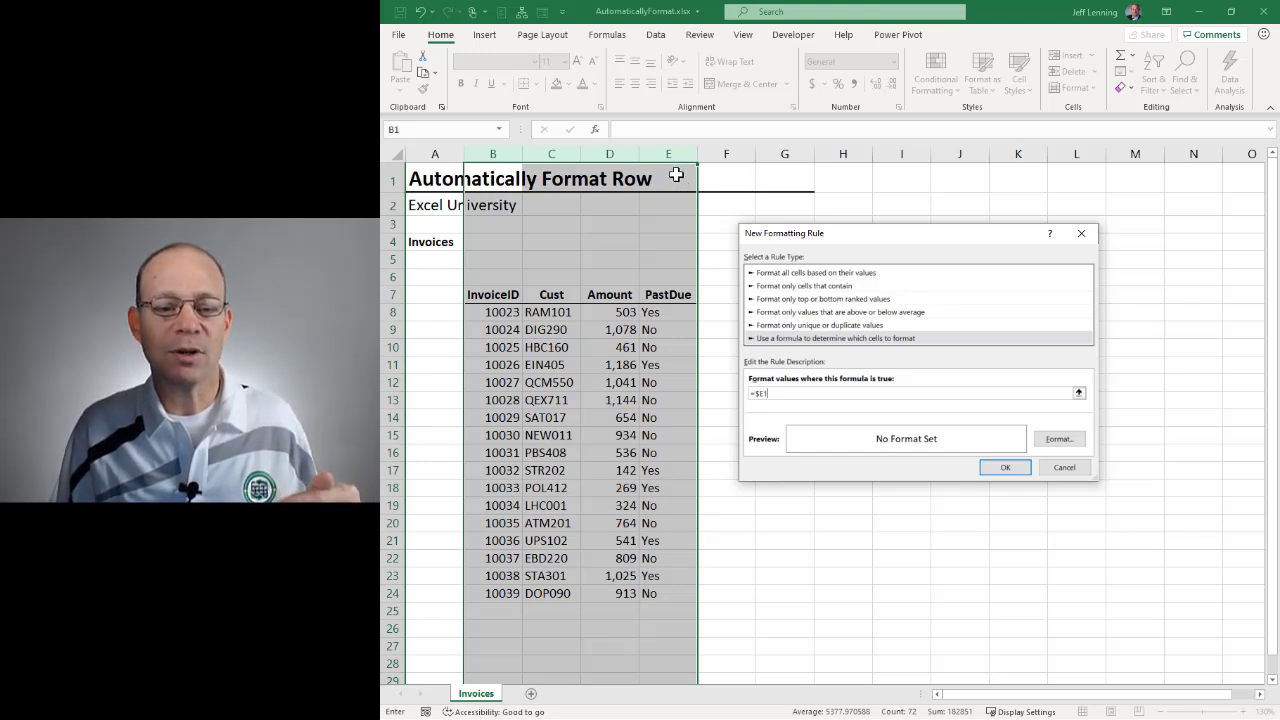
pyautogui.moveTo(485, 178)
pyautogui.write('=')
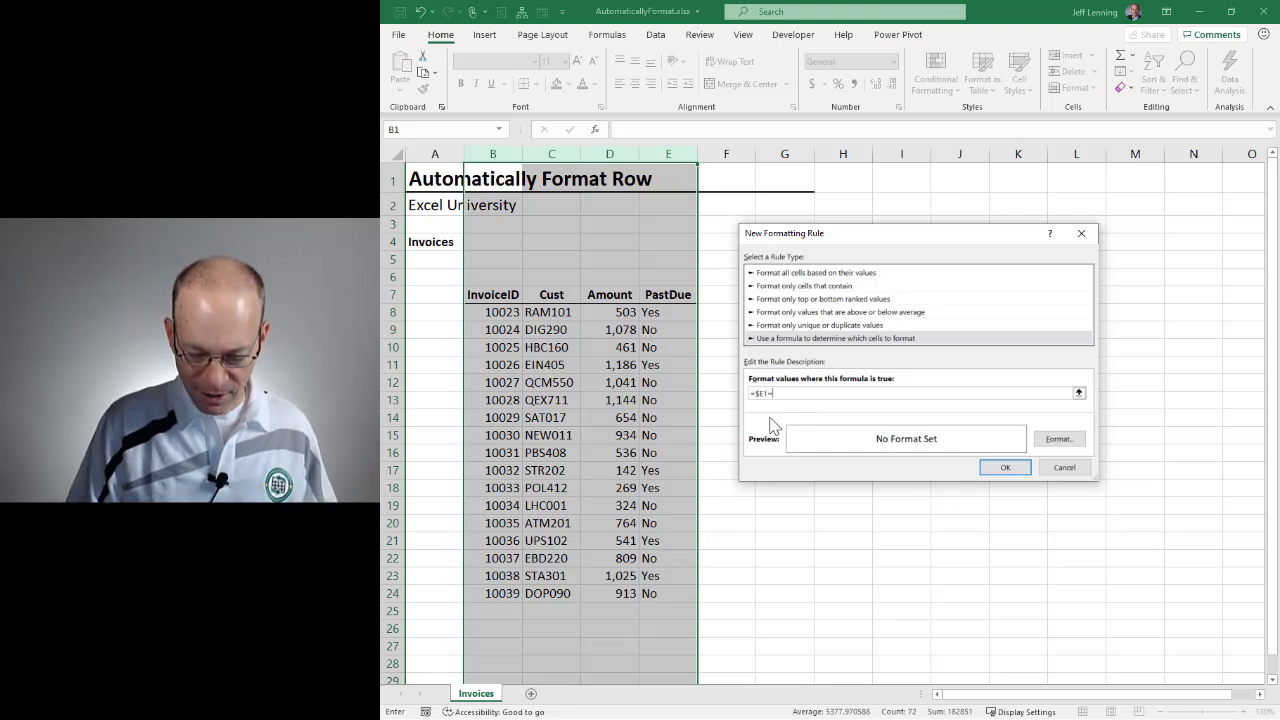
pyautogui.write('"Yes"')
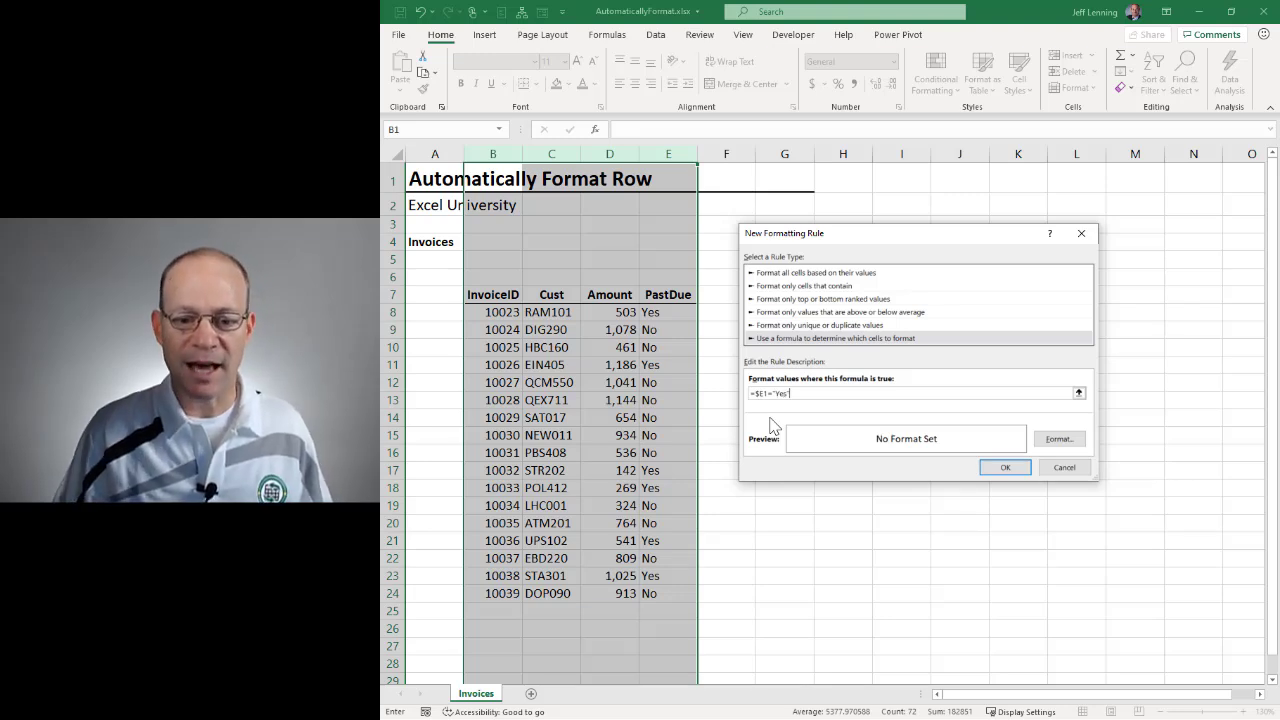
pyautogui.moveTo(787, 420)
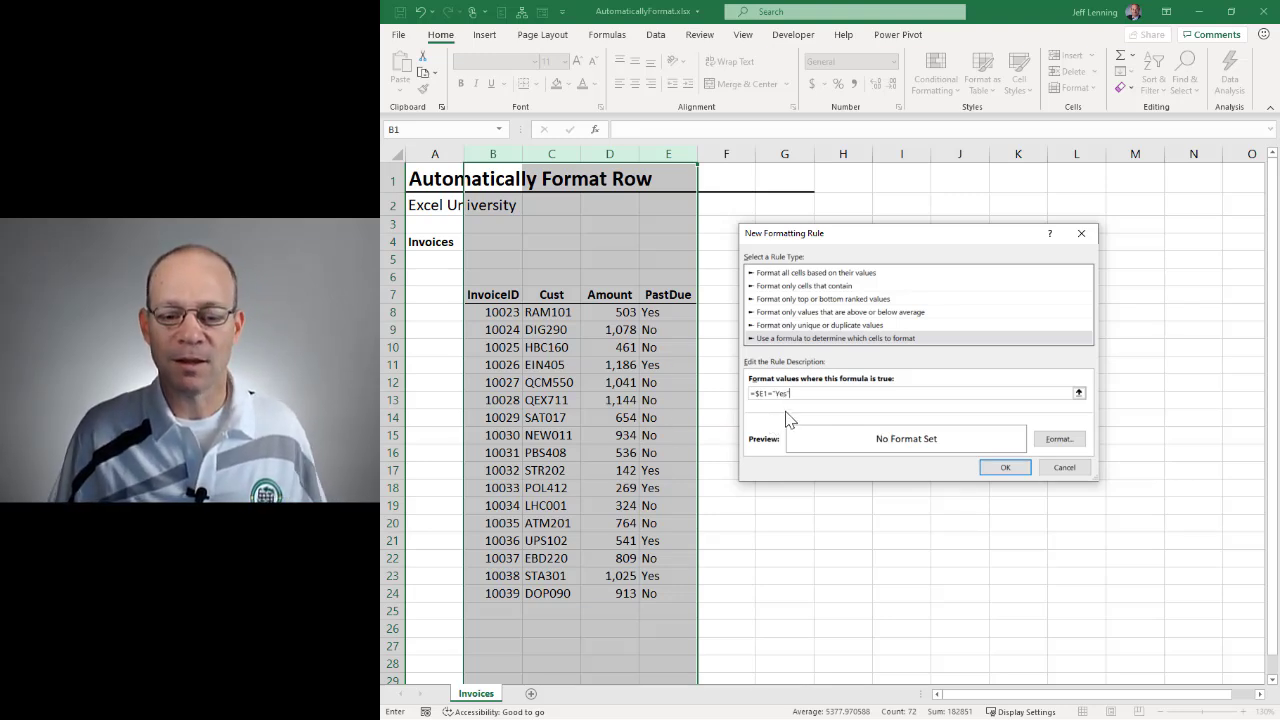
# - Give the rule an orange fill and apply it to columns B:E
pyautogui.click(1058, 438)
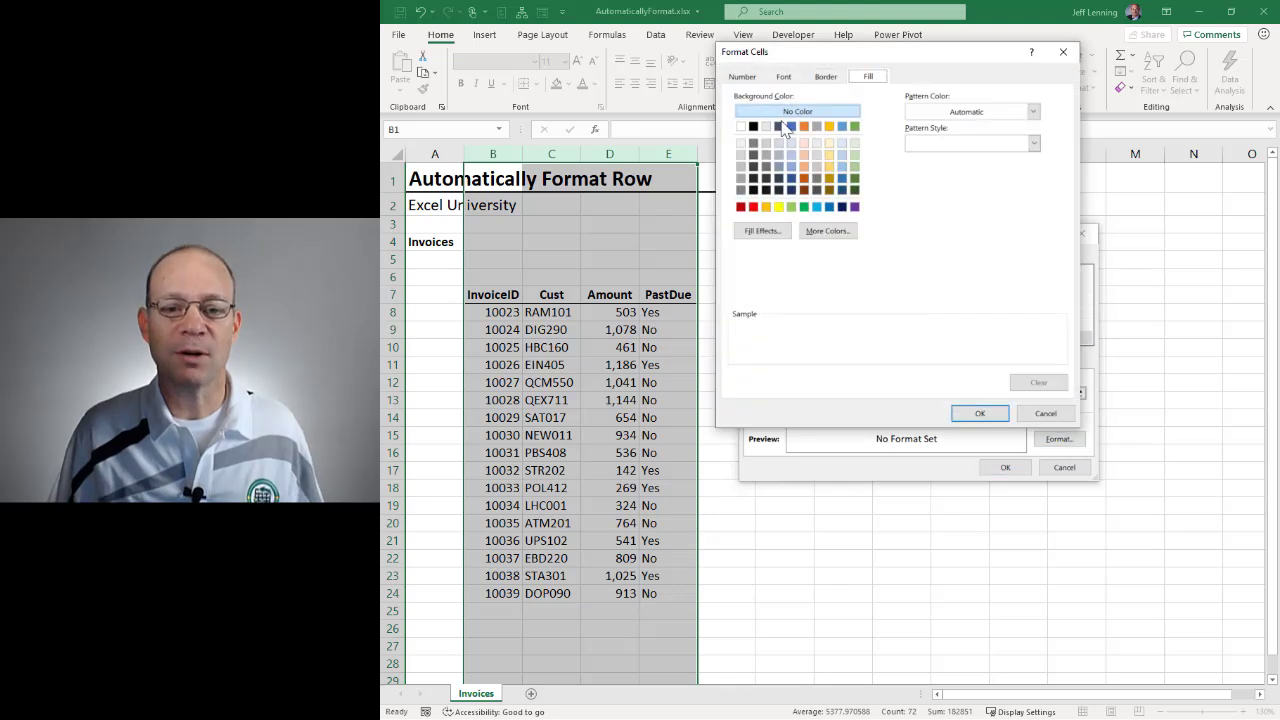
pyautogui.click(825, 76)
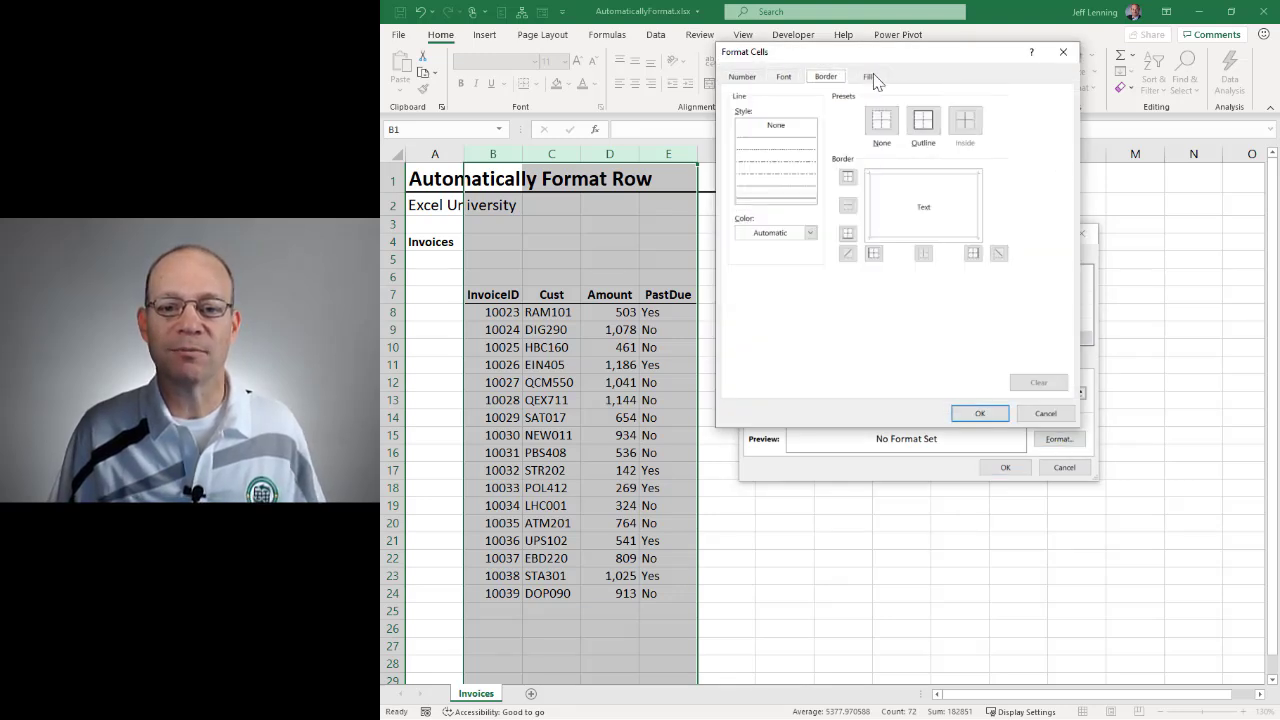
pyautogui.click(867, 76)
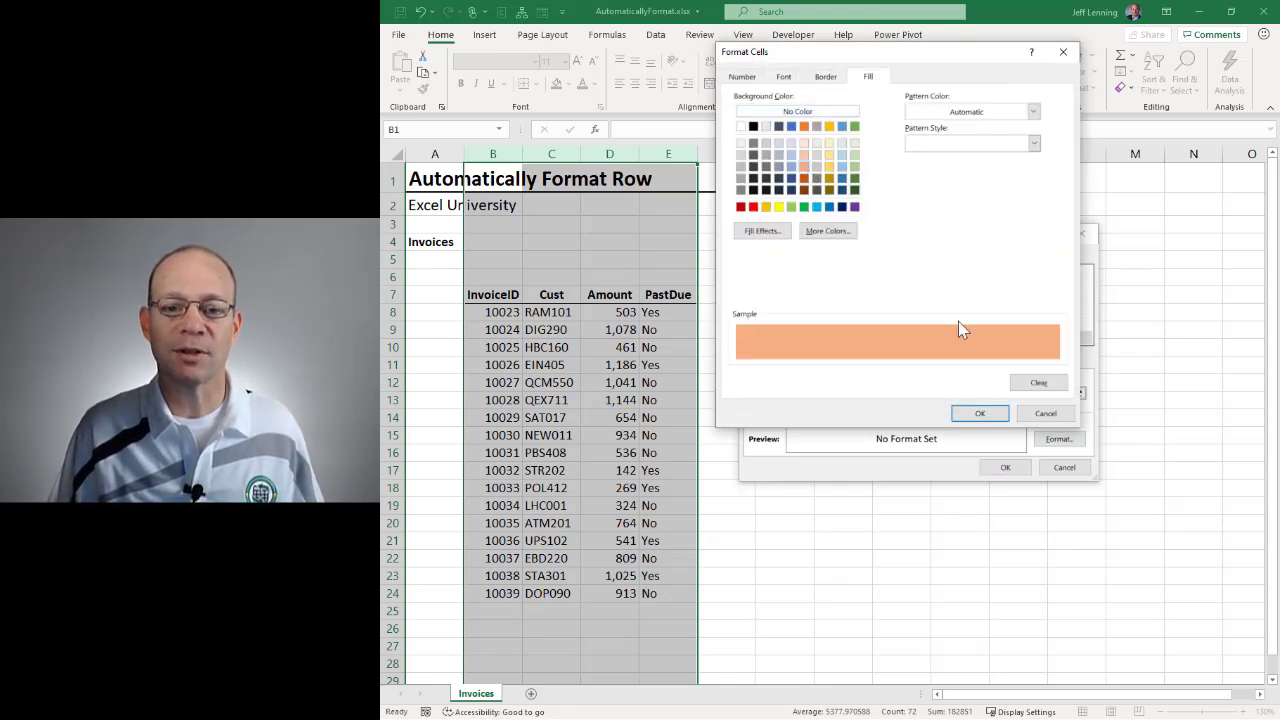
pyautogui.click(980, 413)
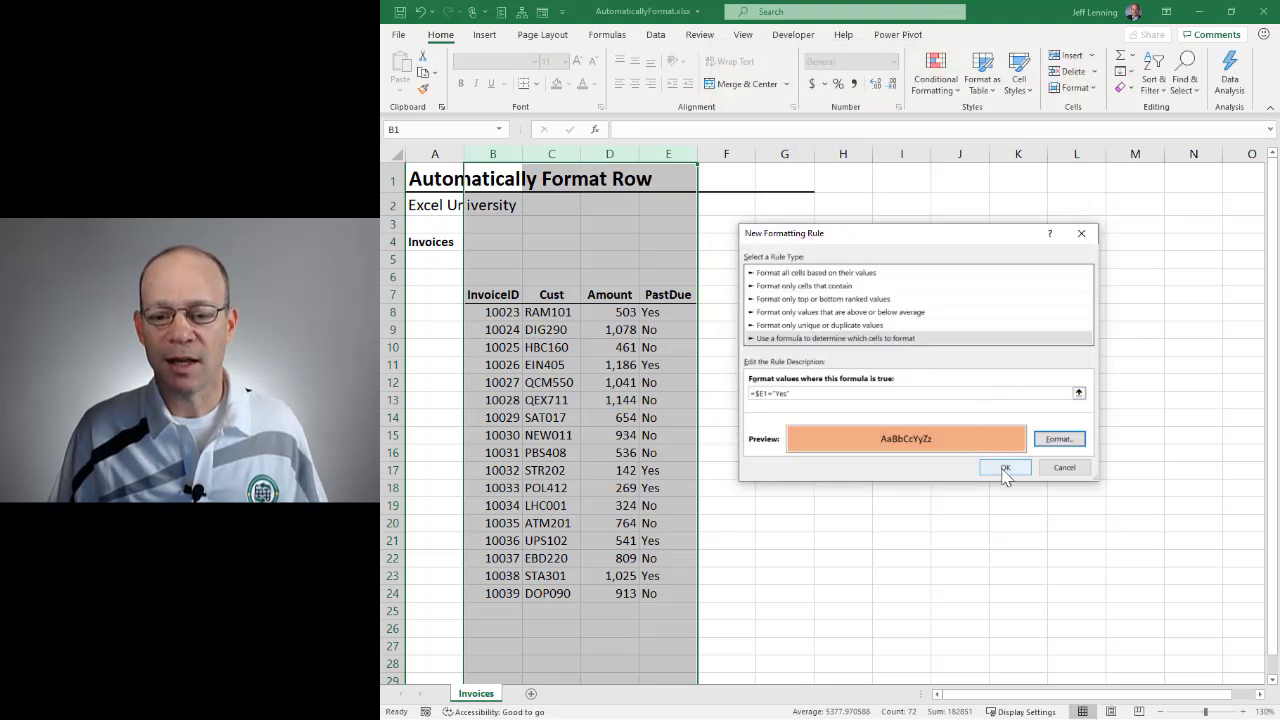
pyautogui.click(1005, 468)
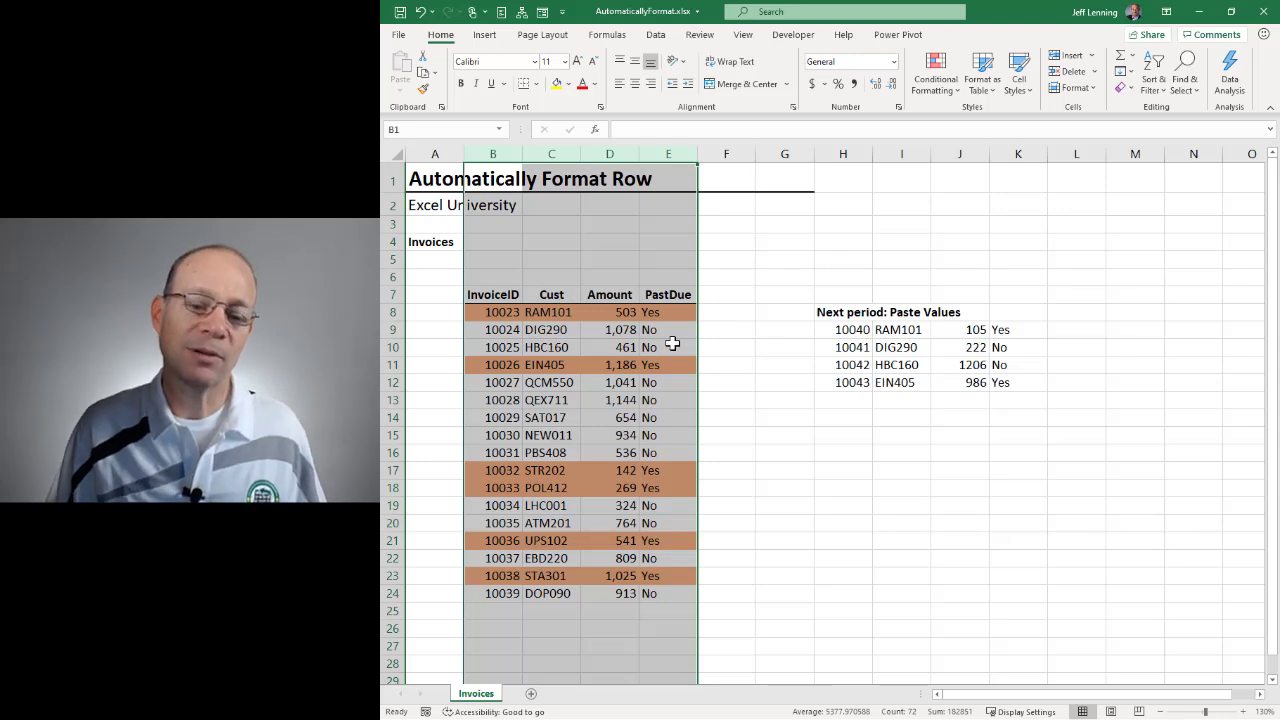
# - Select the next-period invoice rows in H9:K12
pyautogui.click(726, 347)
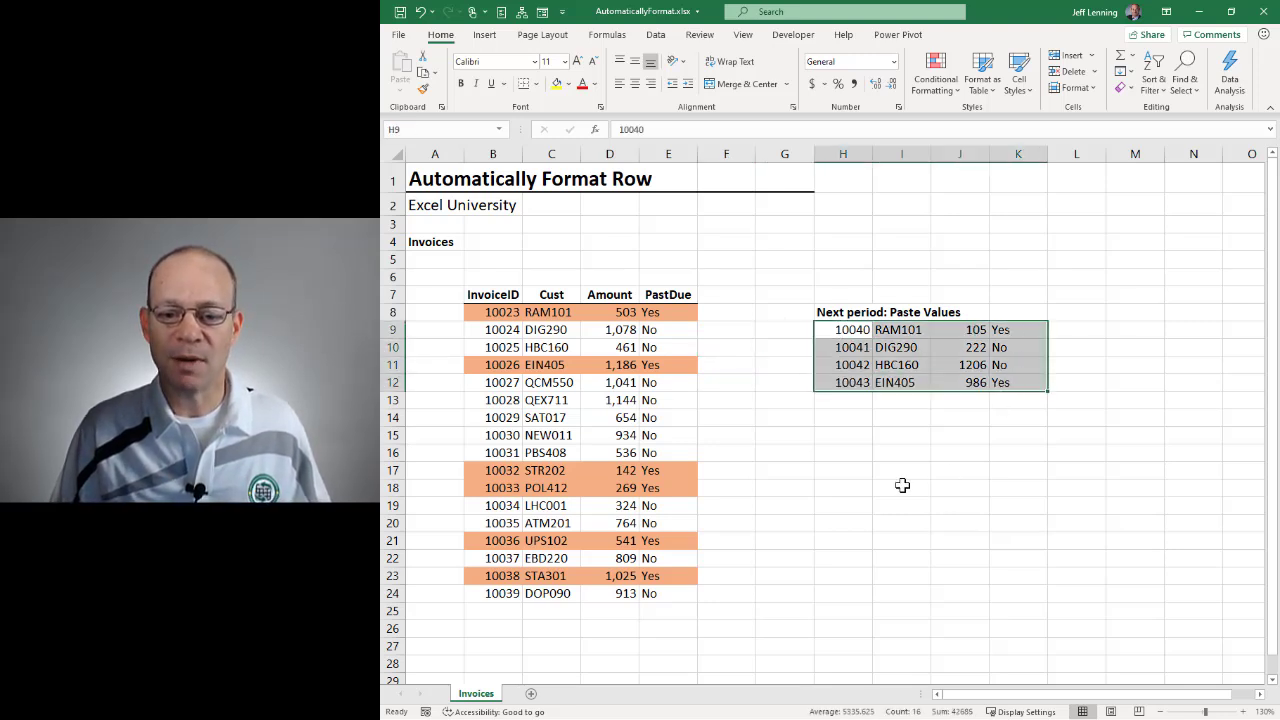
# - Select and copy the four next-period invoice rows in H9:K12
pyautogui.moveTo(492, 611); pyautogui.dragTo(668, 646)
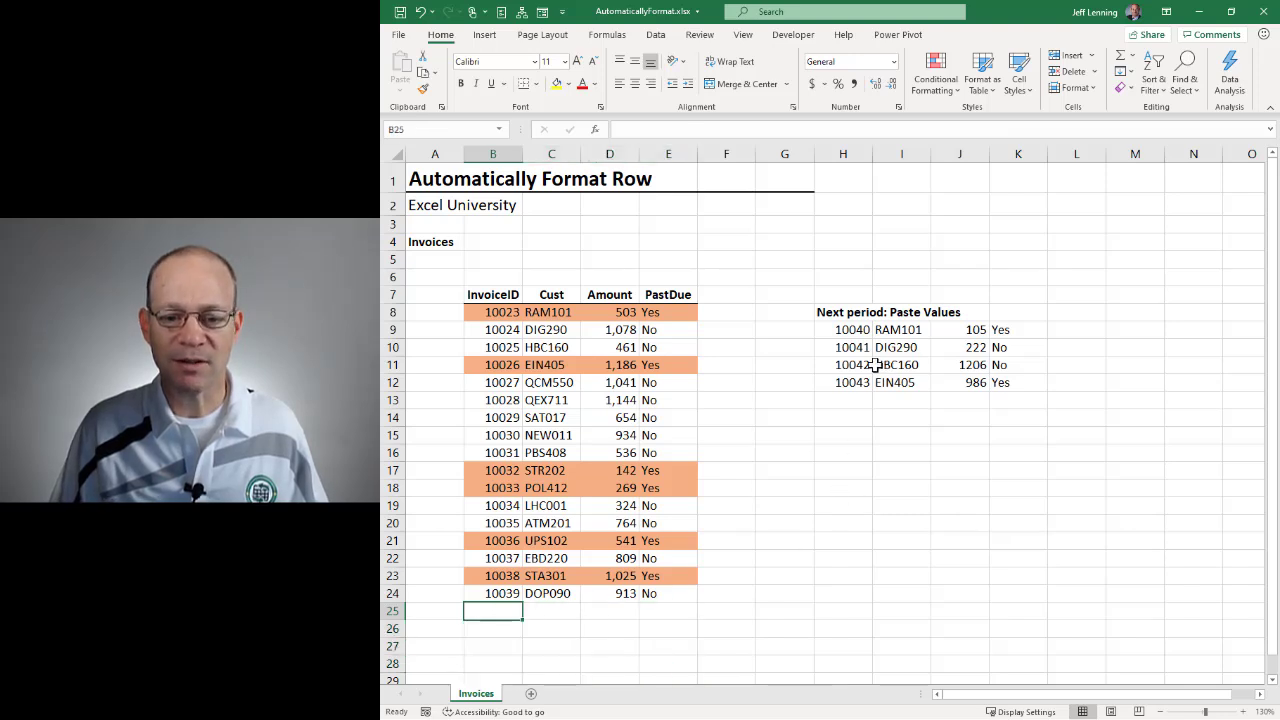
pyautogui.moveTo(840, 329); pyautogui.dragTo(1010, 382)
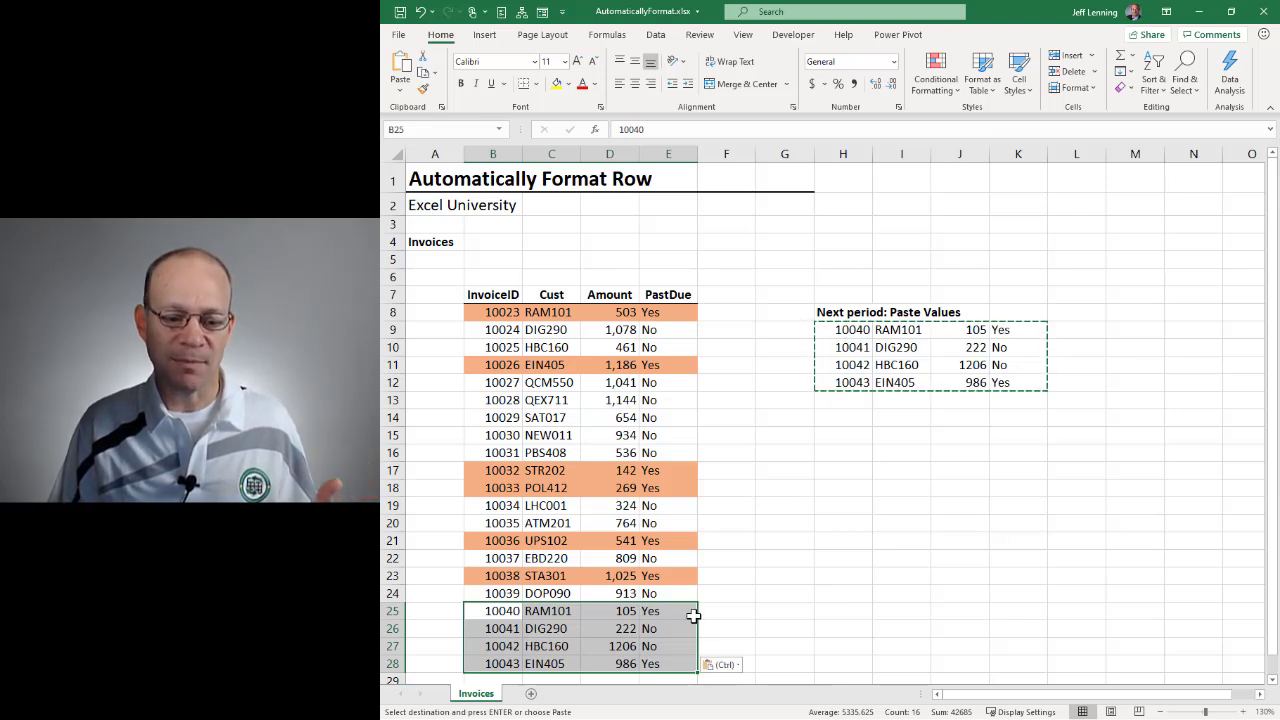
pyautogui.moveTo(700, 620)
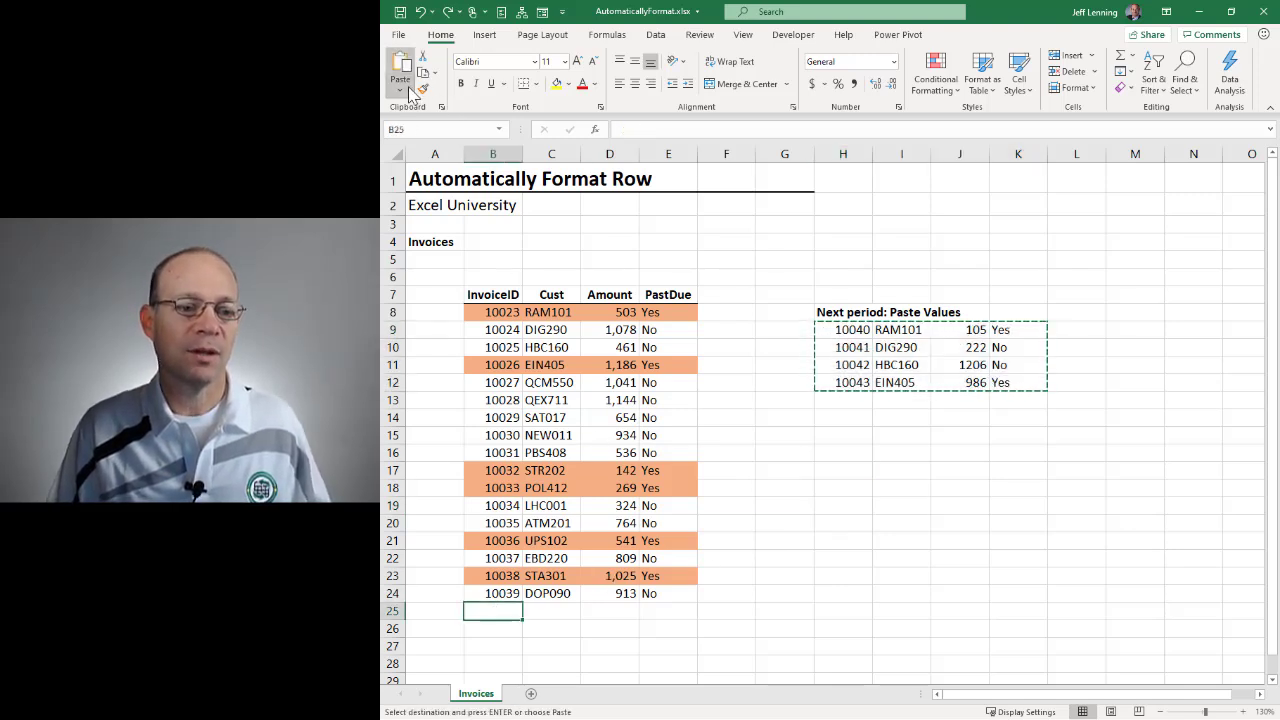
# - Paste the four new invoices at B25 as values only
pyautogui.click(400, 70)
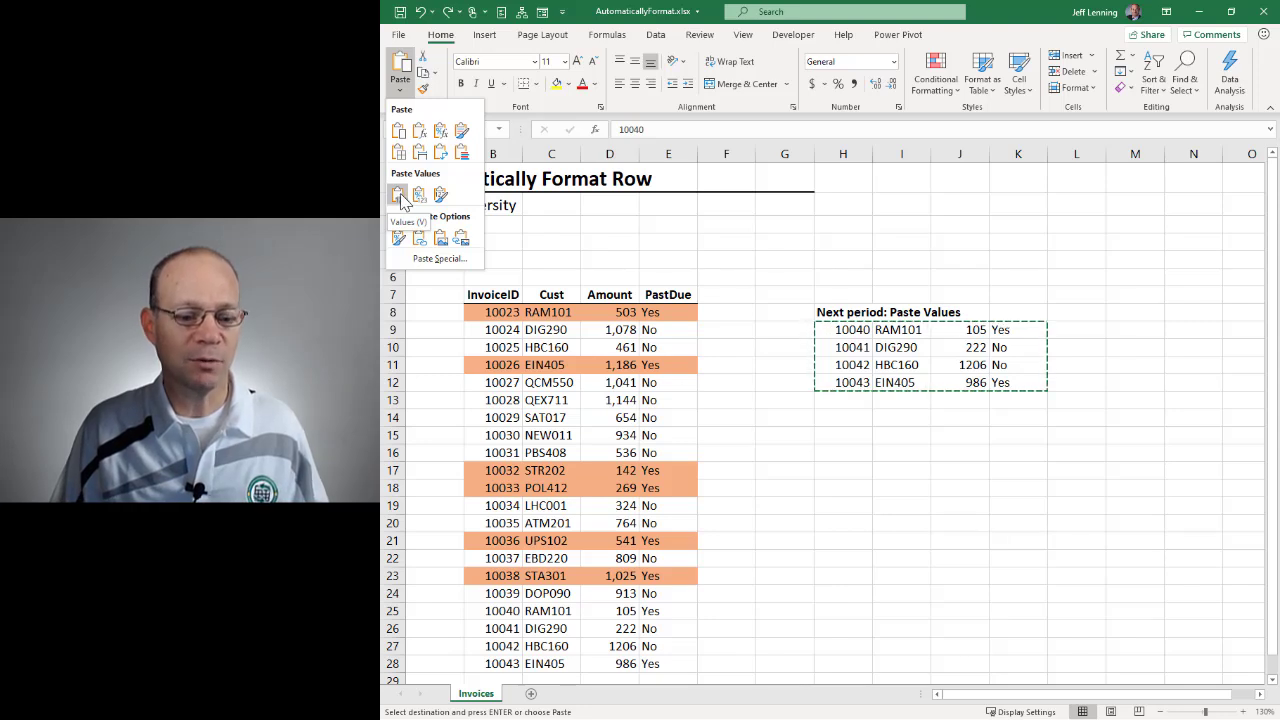
pyautogui.click(398, 194)
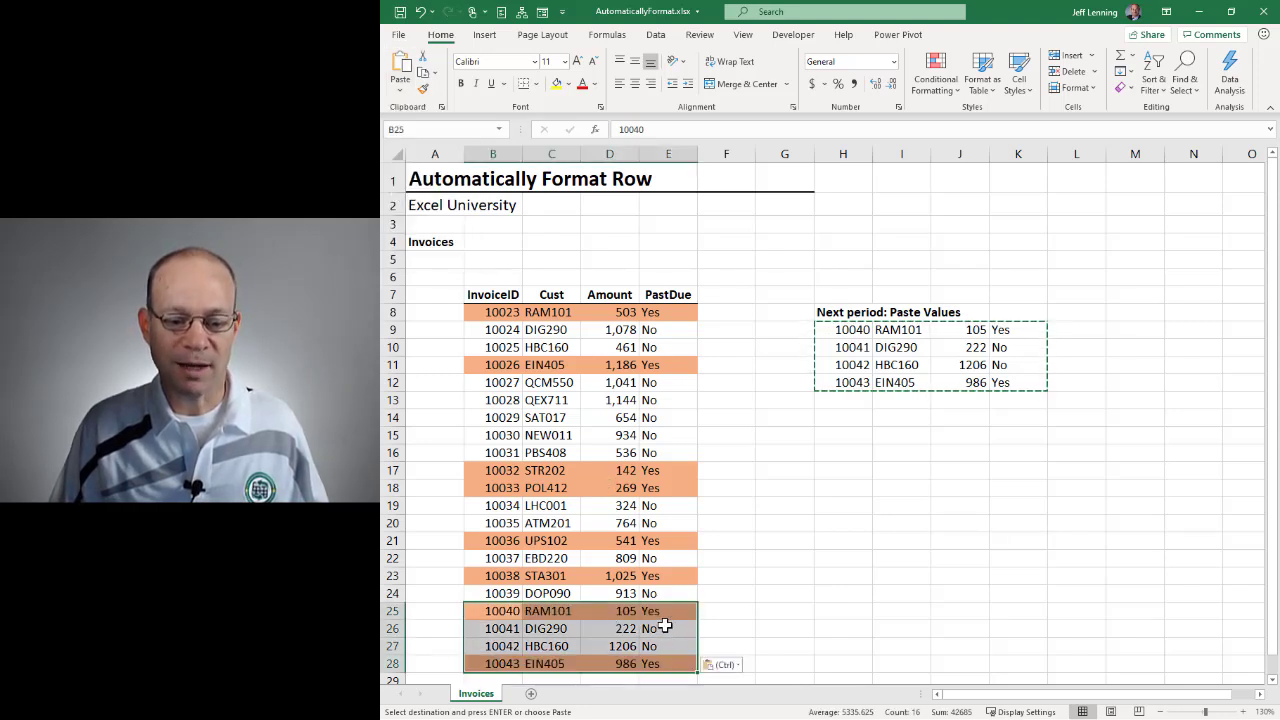